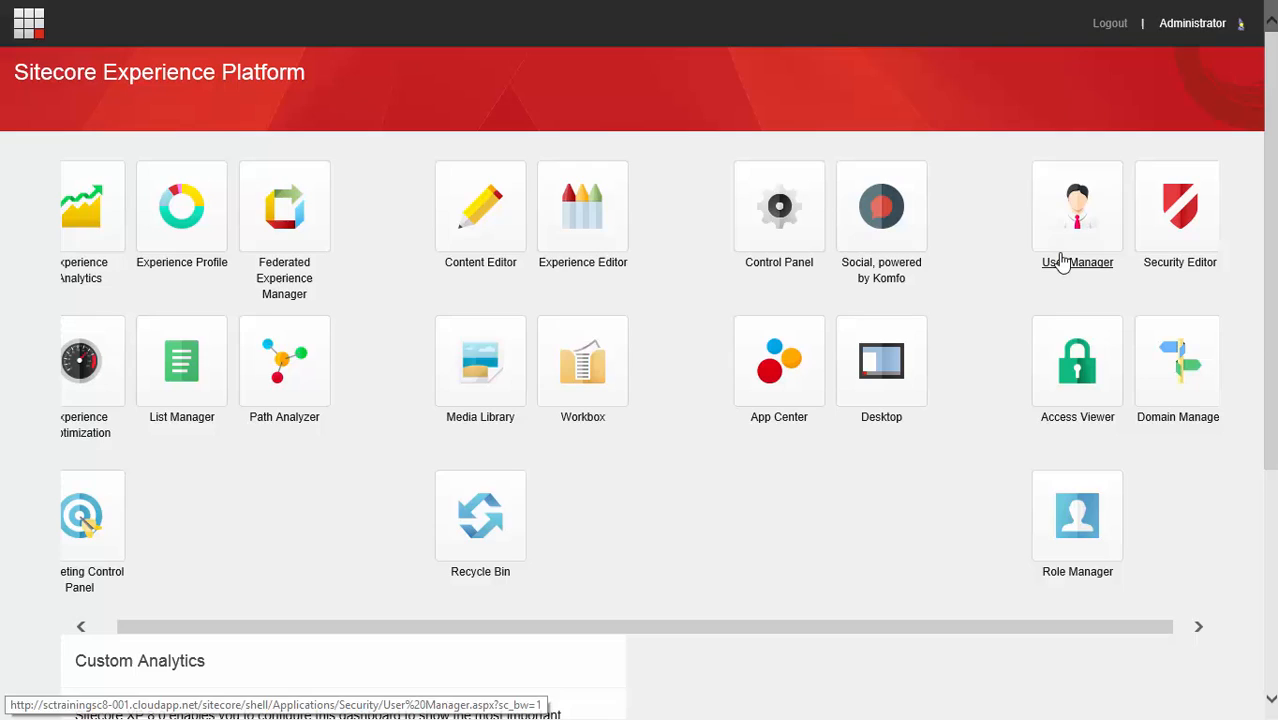
# Launch User Manager from the Launchpad to list the eight existing accounts.
pyautogui.click(1076, 206)
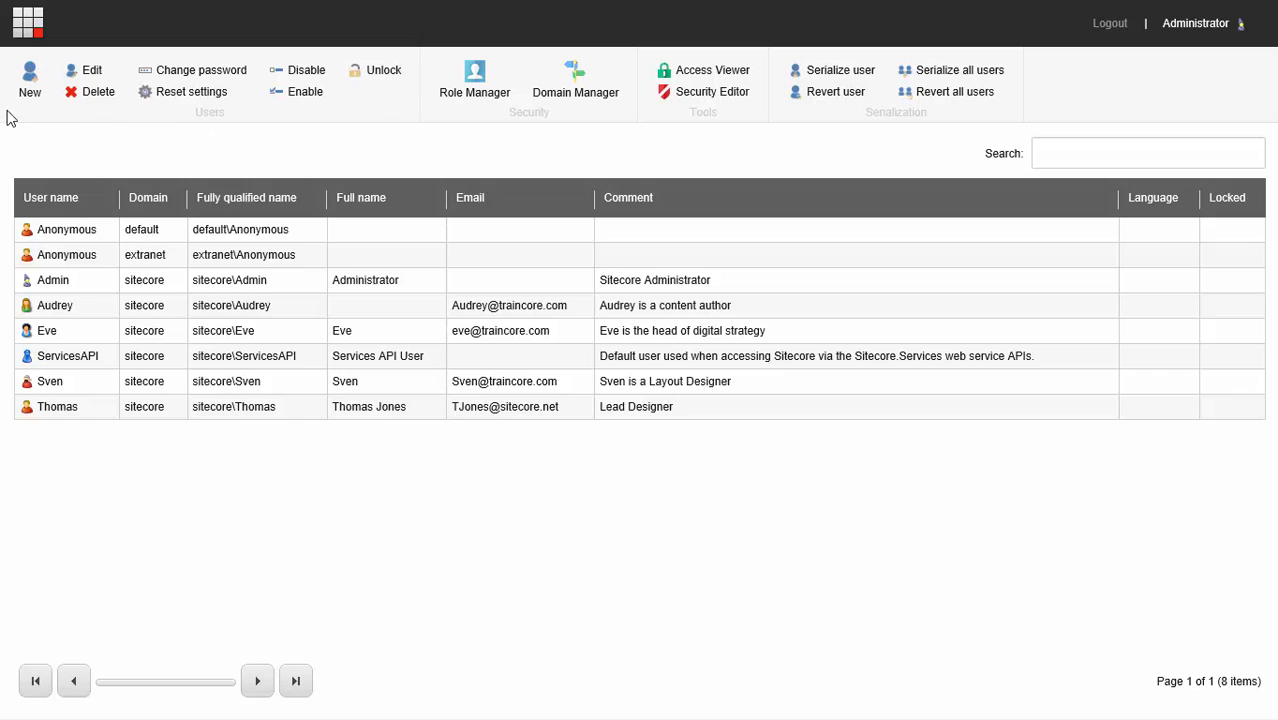
pyautogui.moveTo(30, 80)
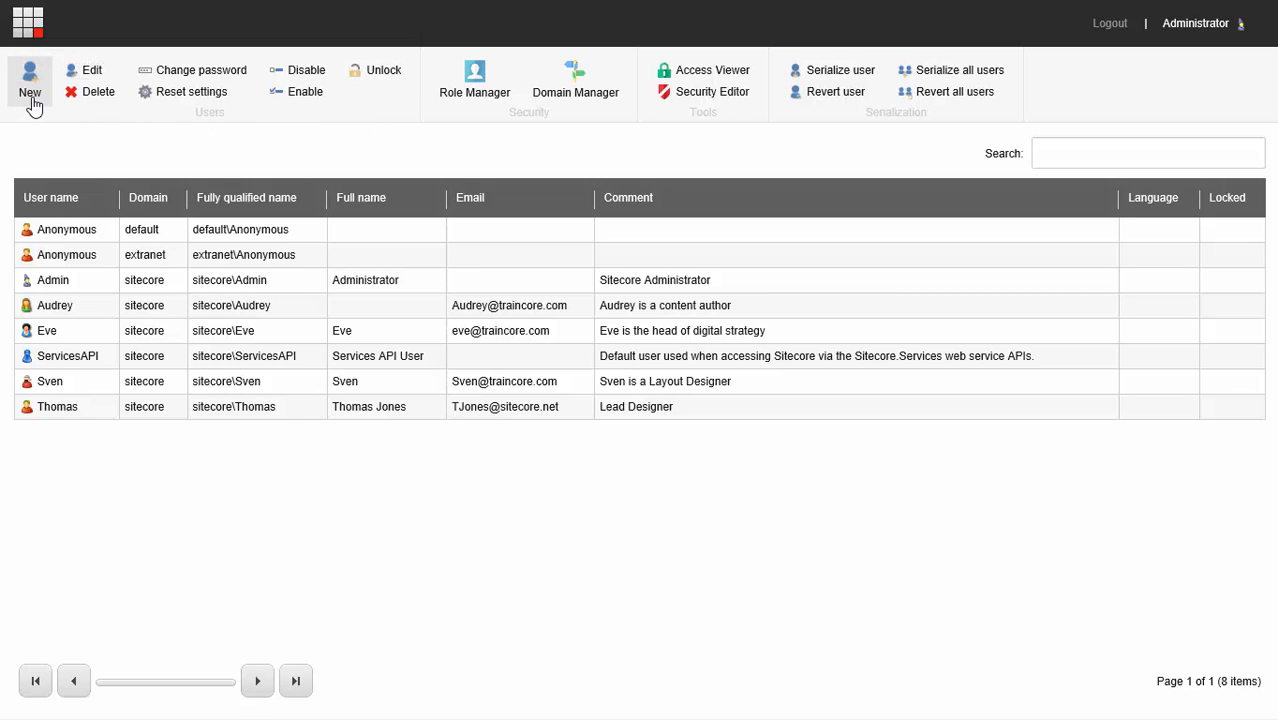
pyautogui.click(28, 80)
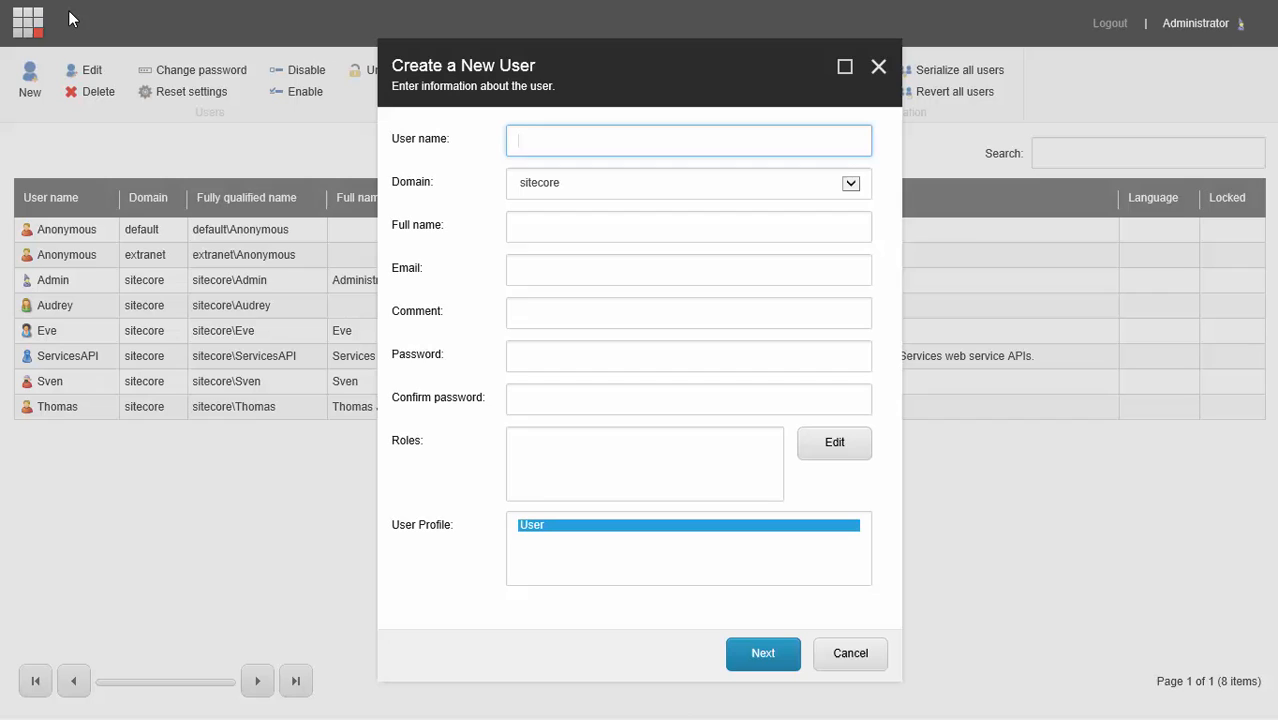
pyautogui.write('Kelly')
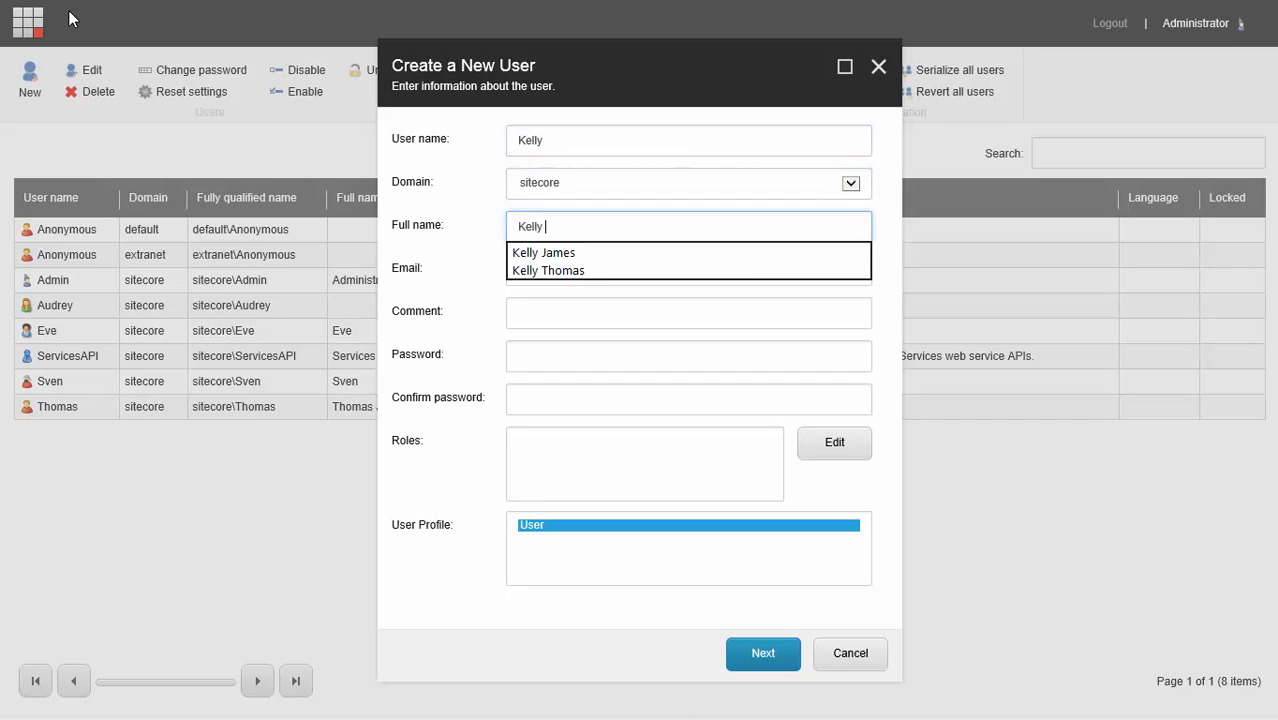
pyautogui.click(544, 252)
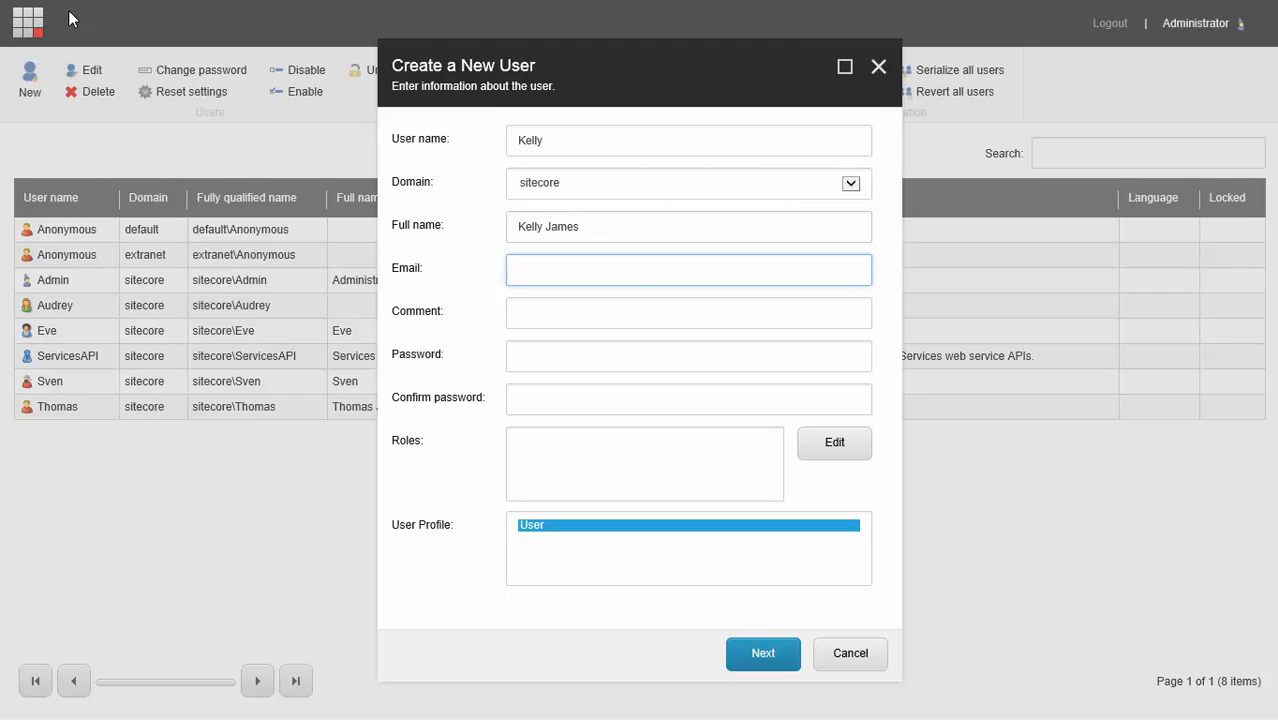
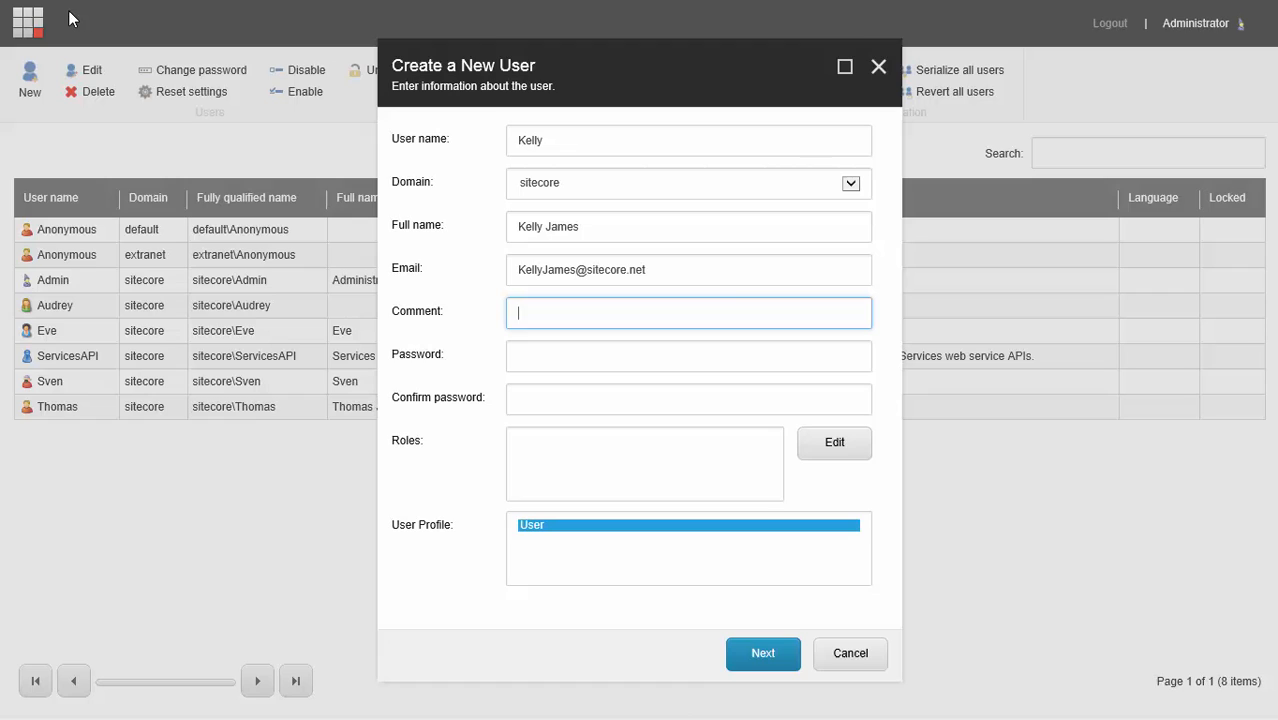
pyautogui.write('Hea')
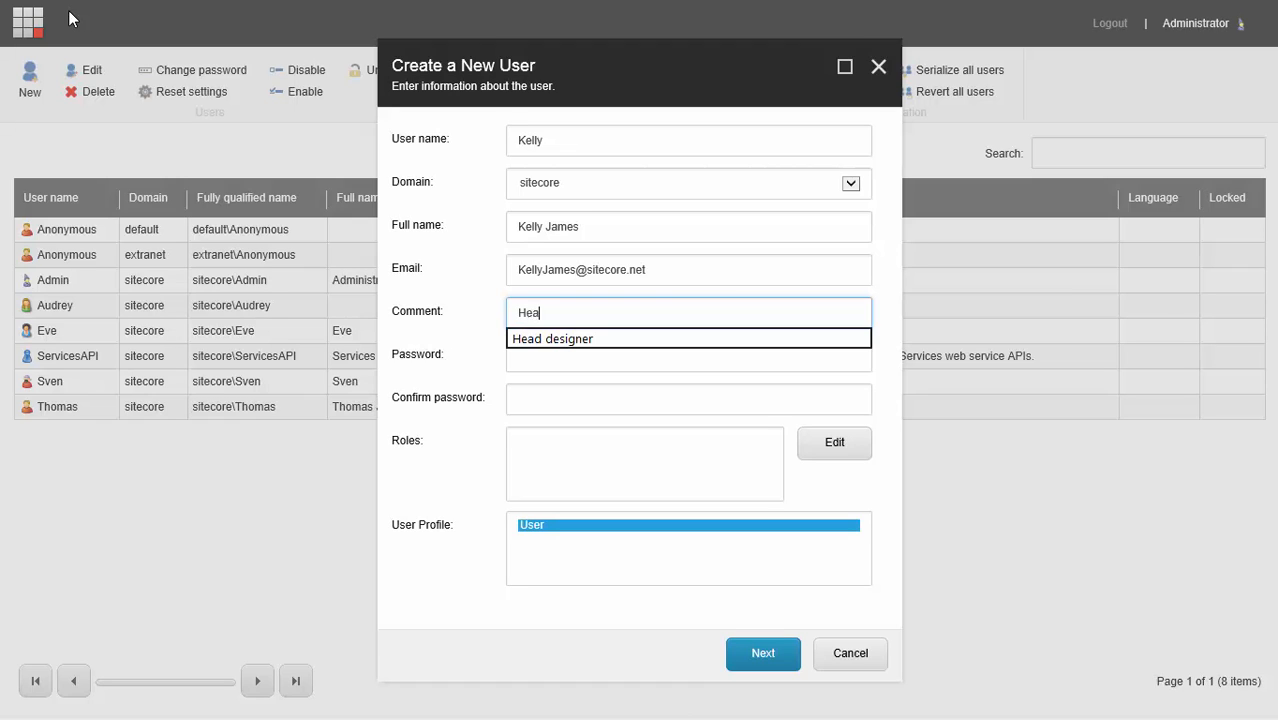
pyautogui.write('Head designer')
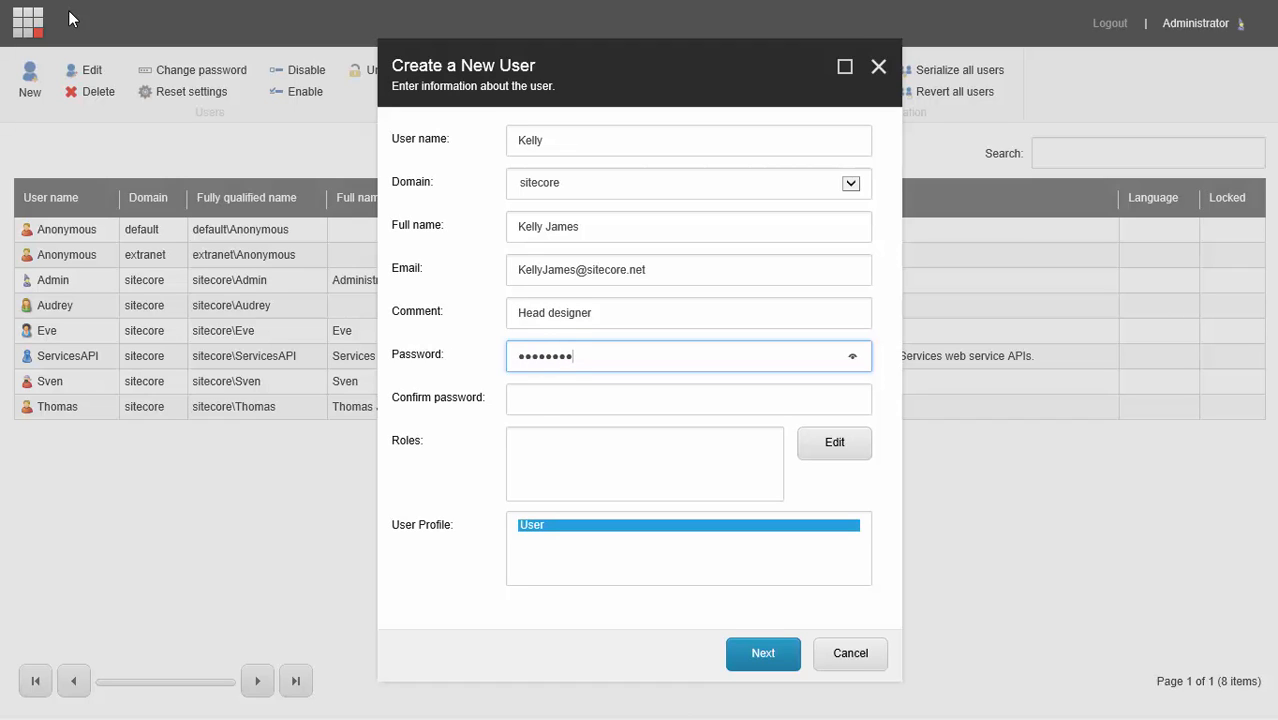
pyautogui.write('••••••')
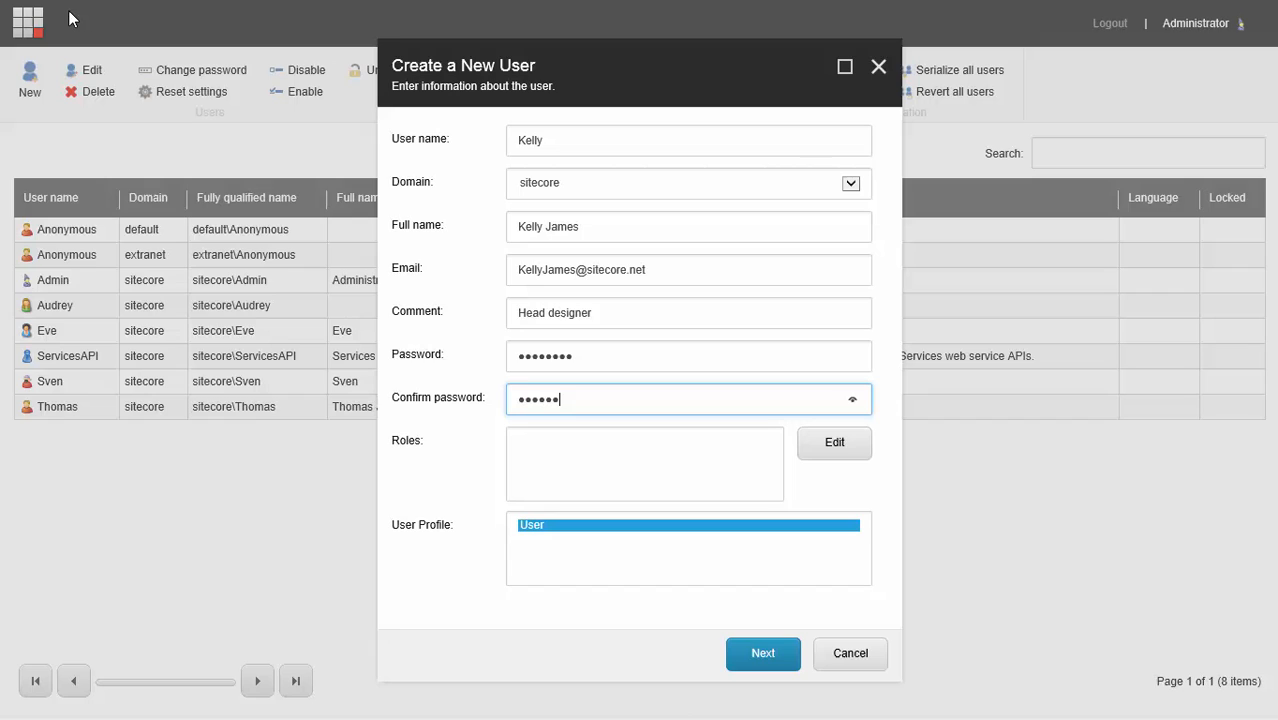
pyautogui.write('••')
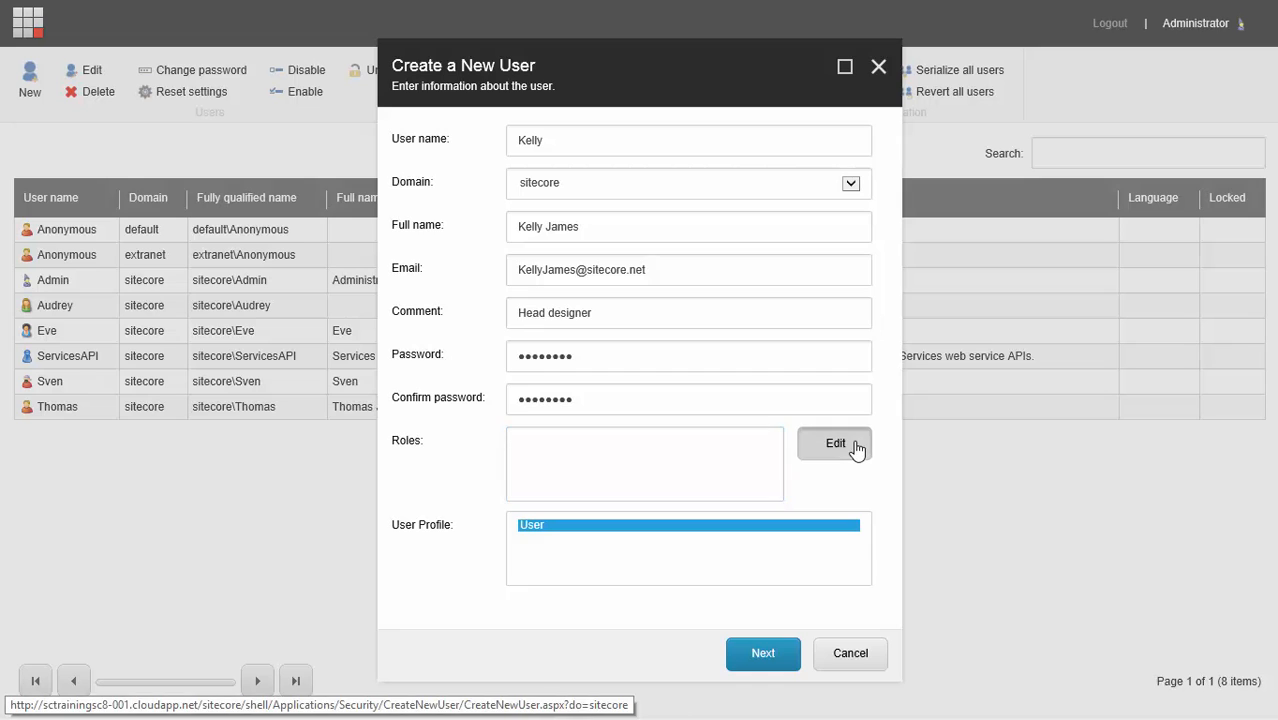
# Assign the sitecore\Designer role to Kelly via the Roles editor and confirm.
pyautogui.click(836, 444)
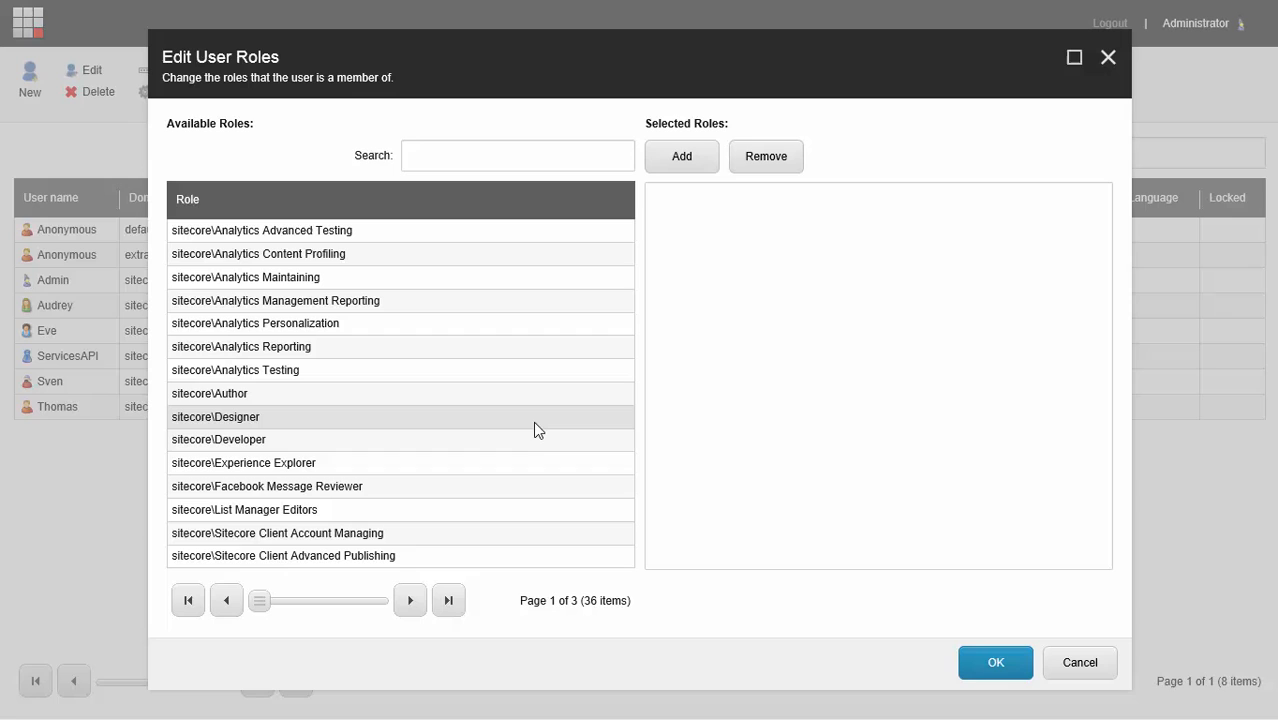
pyautogui.click(216, 416)
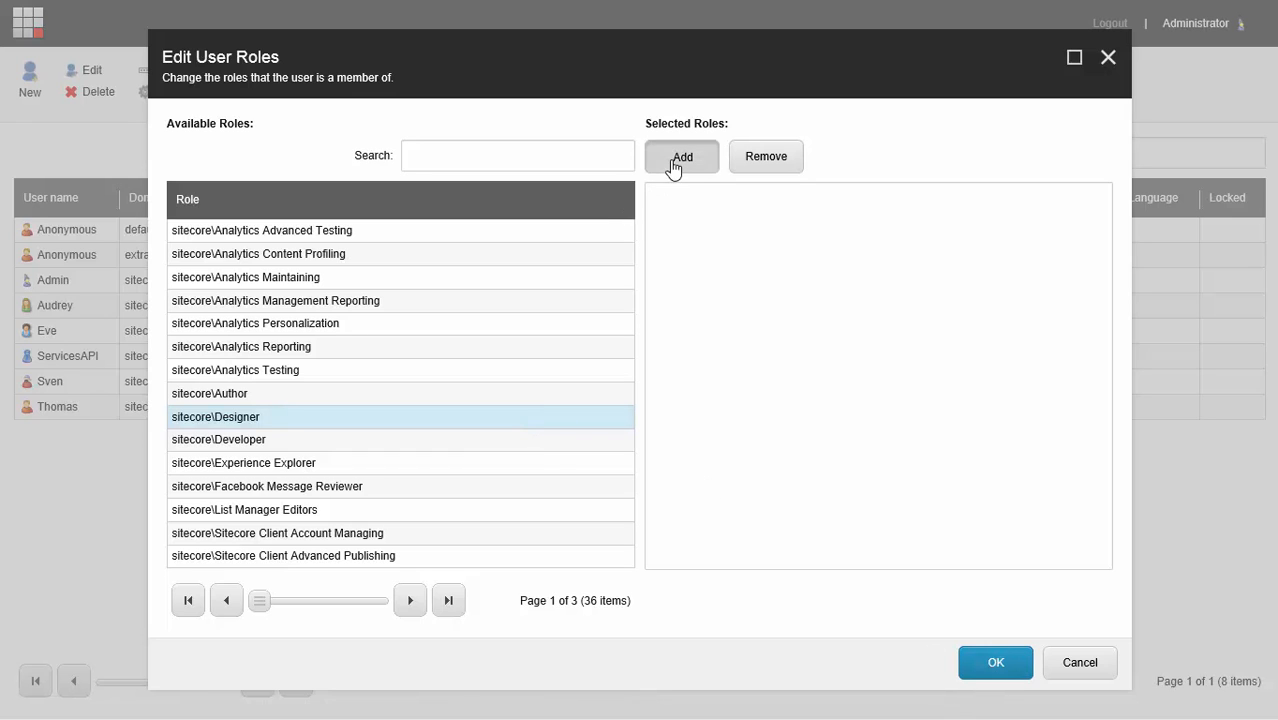
pyautogui.click(680, 156)
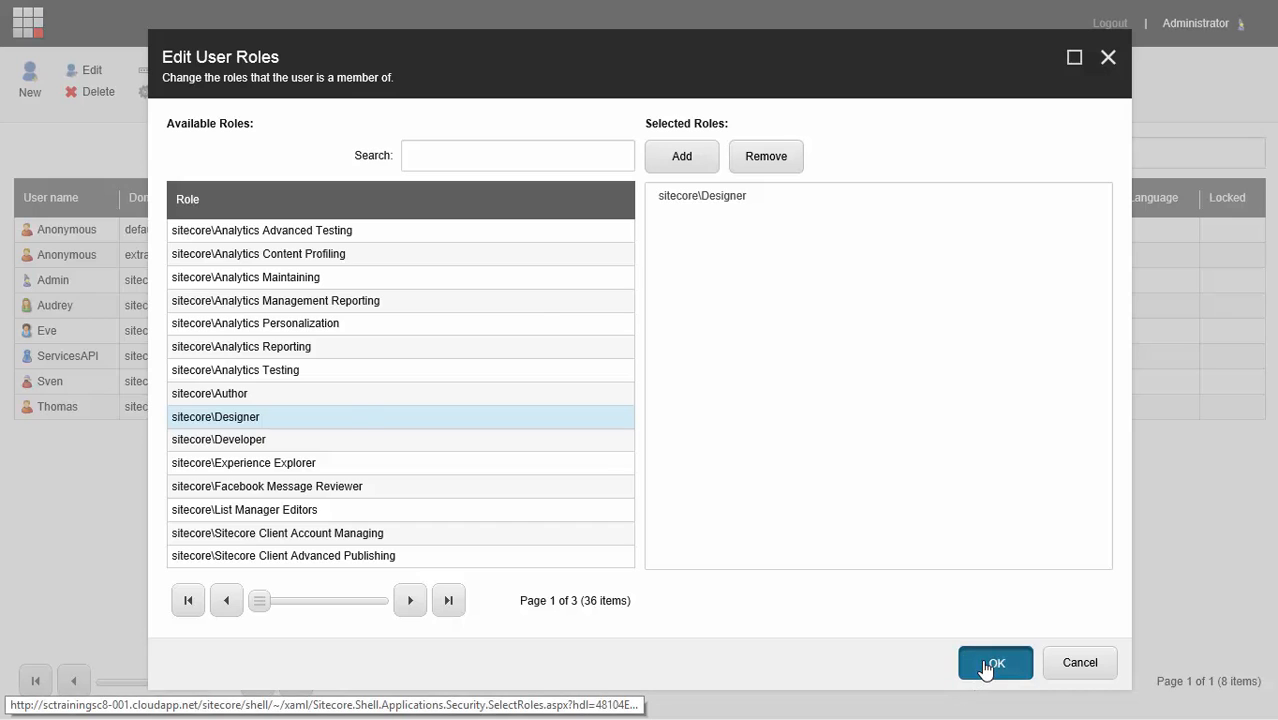
pyautogui.click(994, 664)
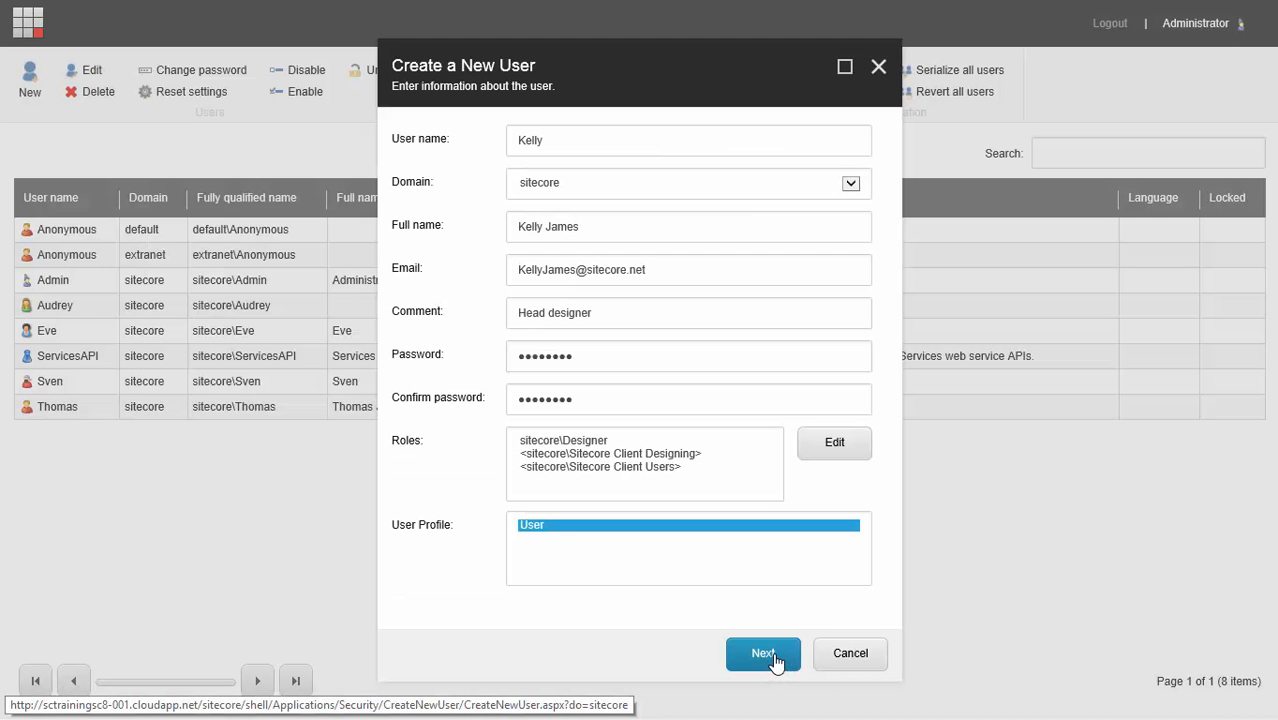
pyautogui.click(764, 654)
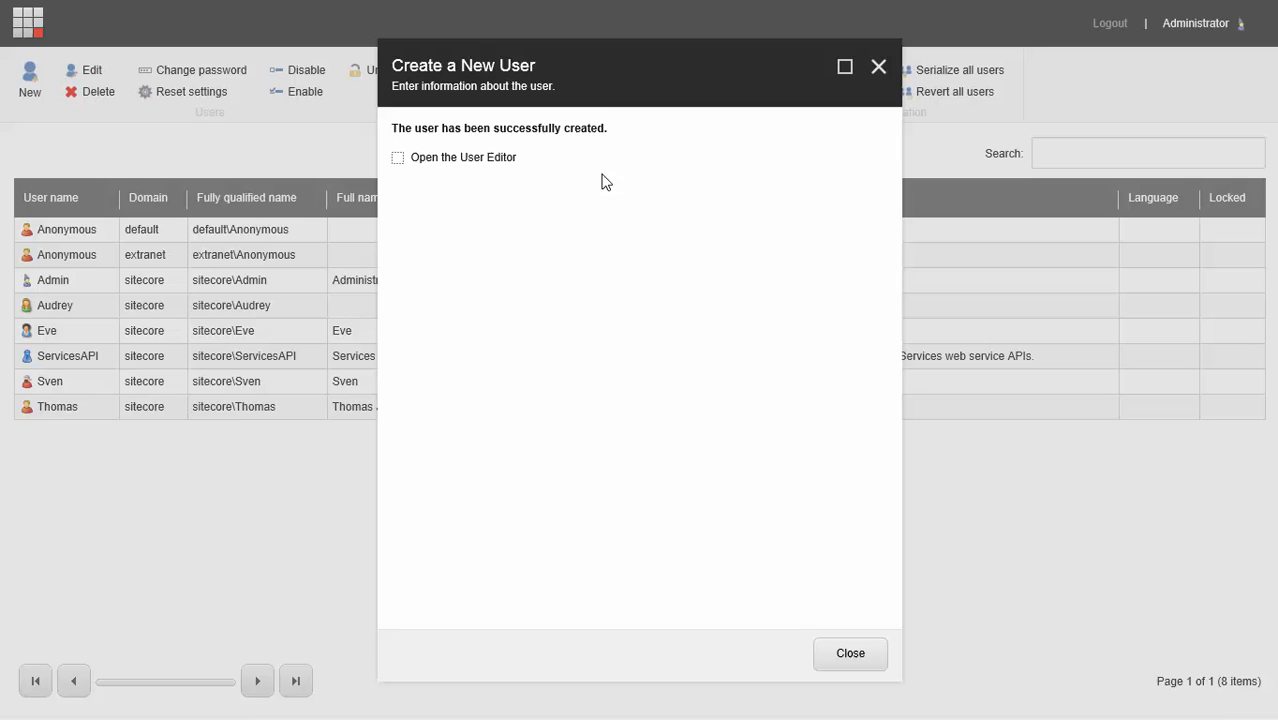
pyautogui.moveTo(854, 436)
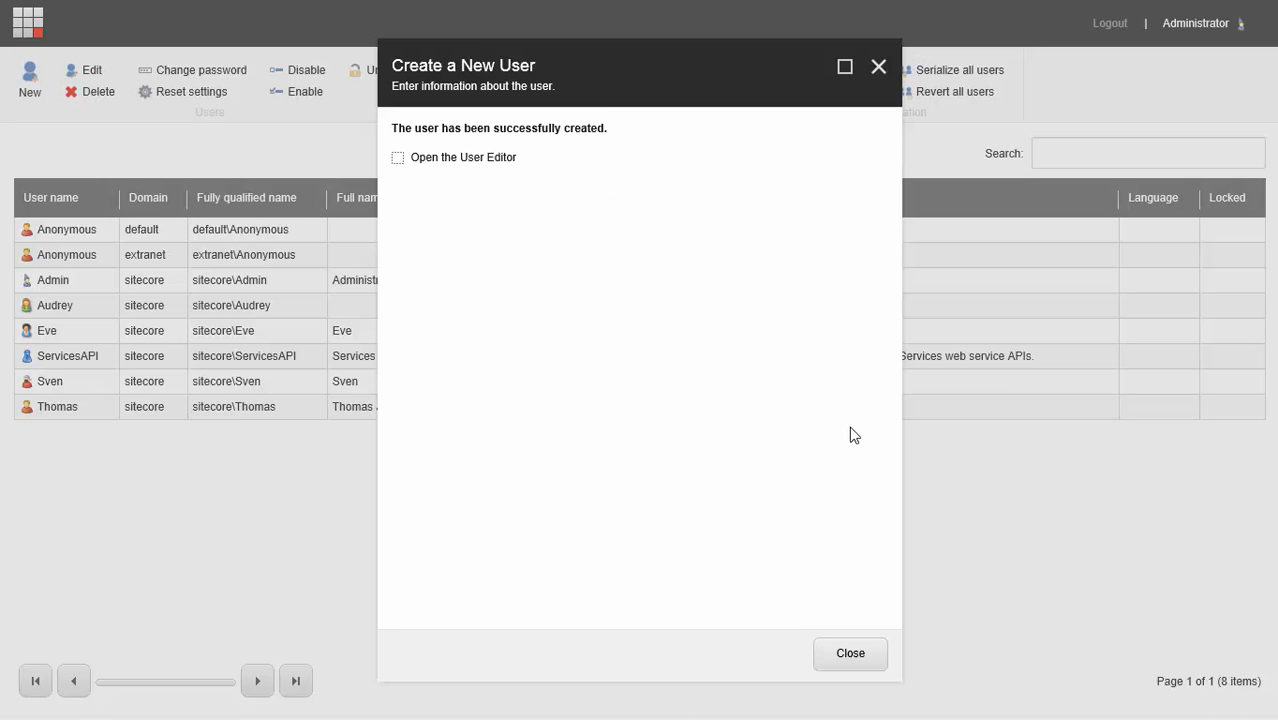
pyautogui.moveTo(868, 654)
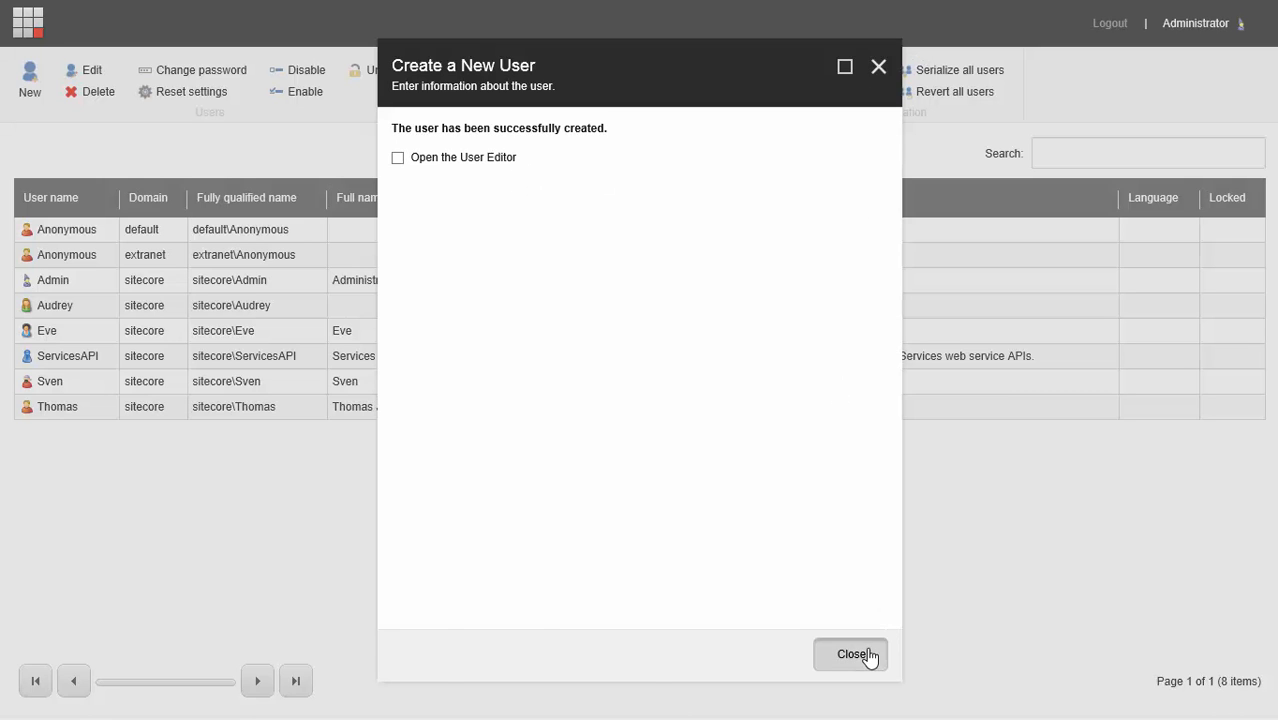